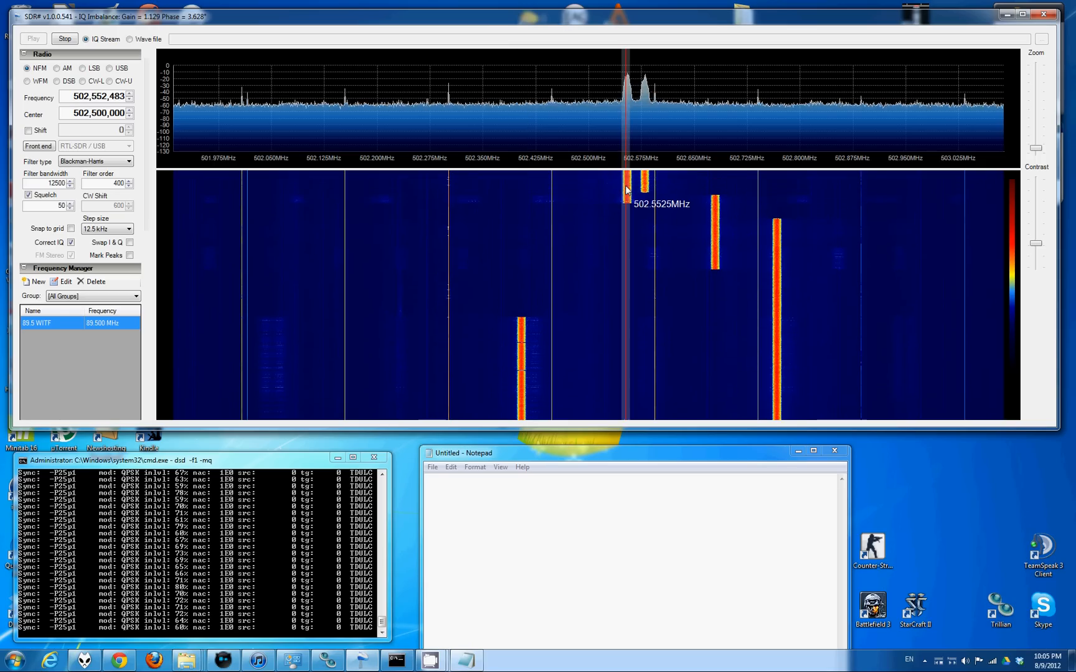
# Tune the VFO to the P25 signal at 502,405,359 Hz with center kept at 502.5 MHz
pyautogui.click(644, 189)
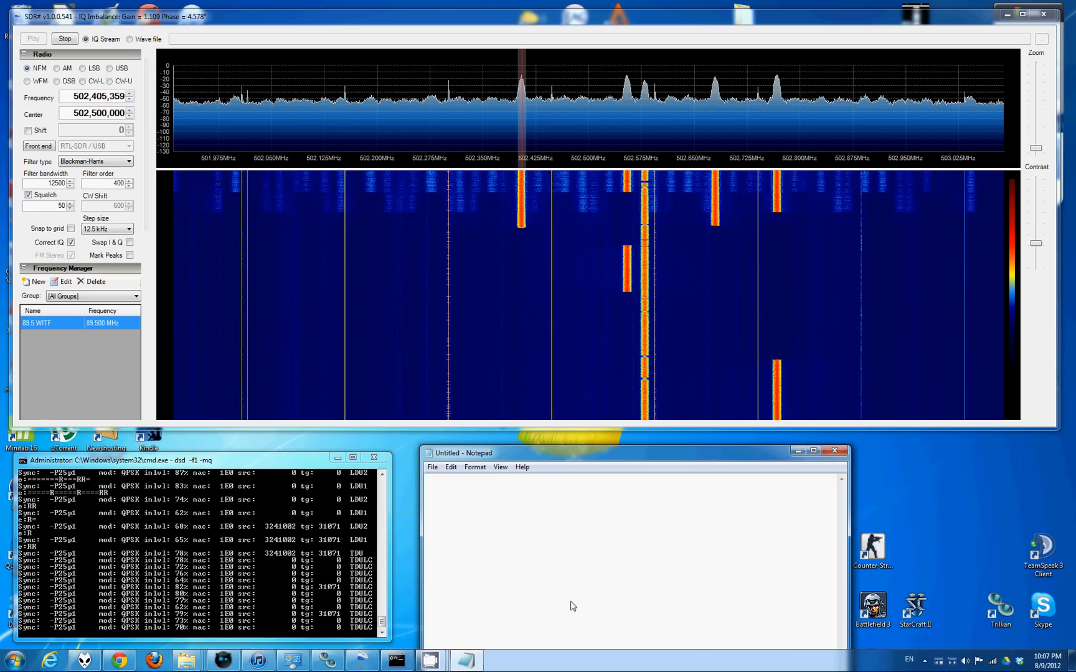
# Write the Notepad note that this is encrypted traffic and how P25 digital encrypted audio sounds without the pop
pyautogui.write("Here's some encrypted")
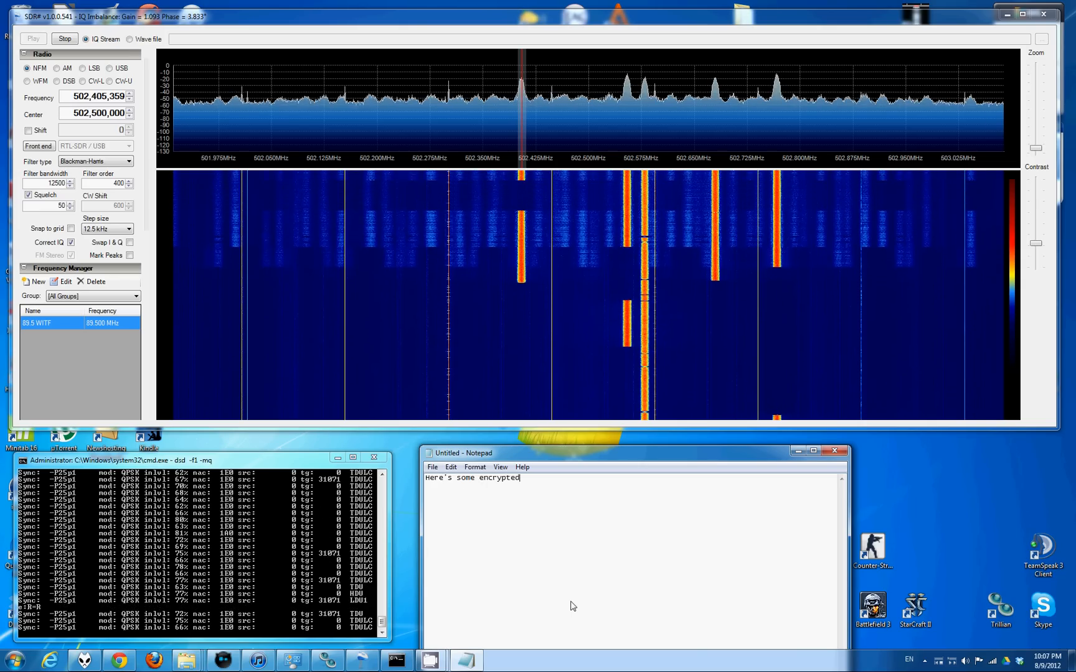
pyautogui.write('traffic. This is what')
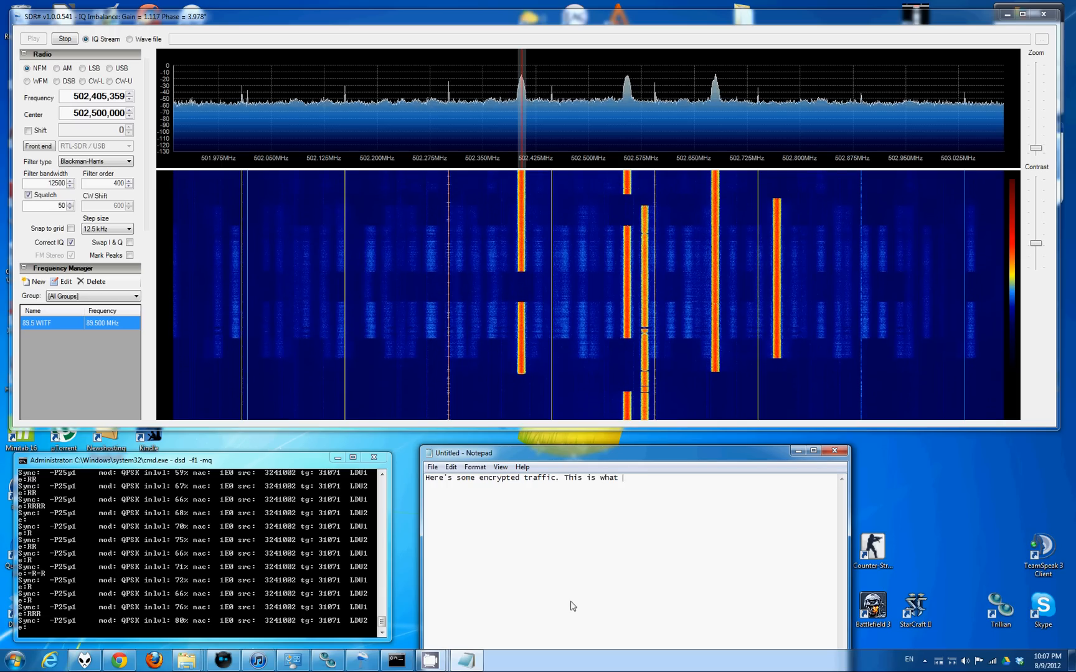
pyautogui.write('P25 digital encrypted traffic sounds like')
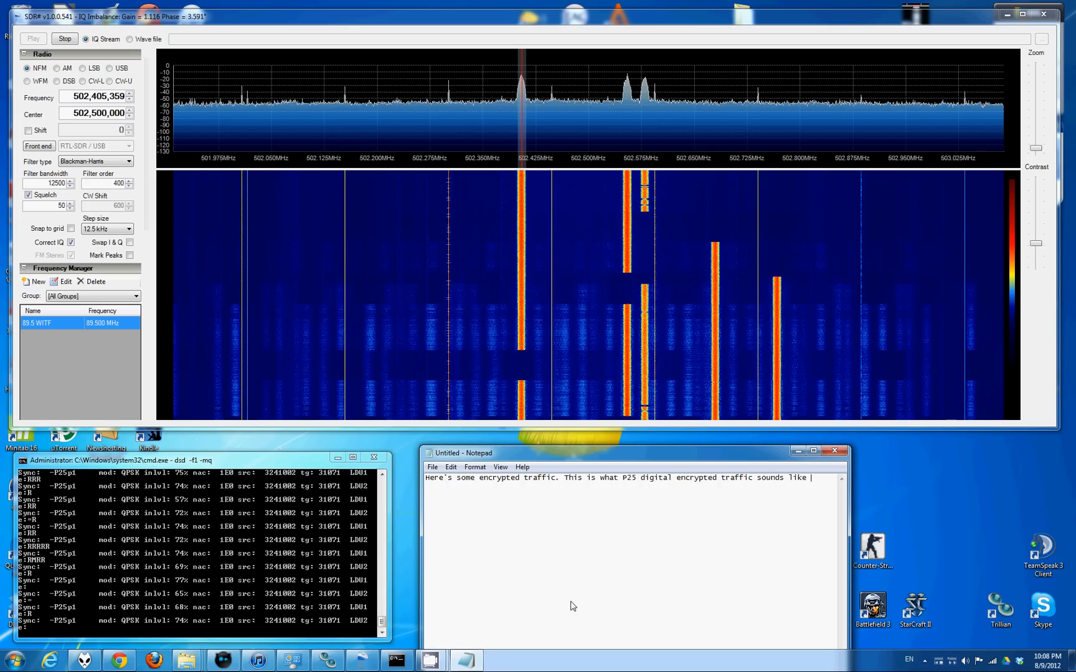
pyautogui.write('without the pop')
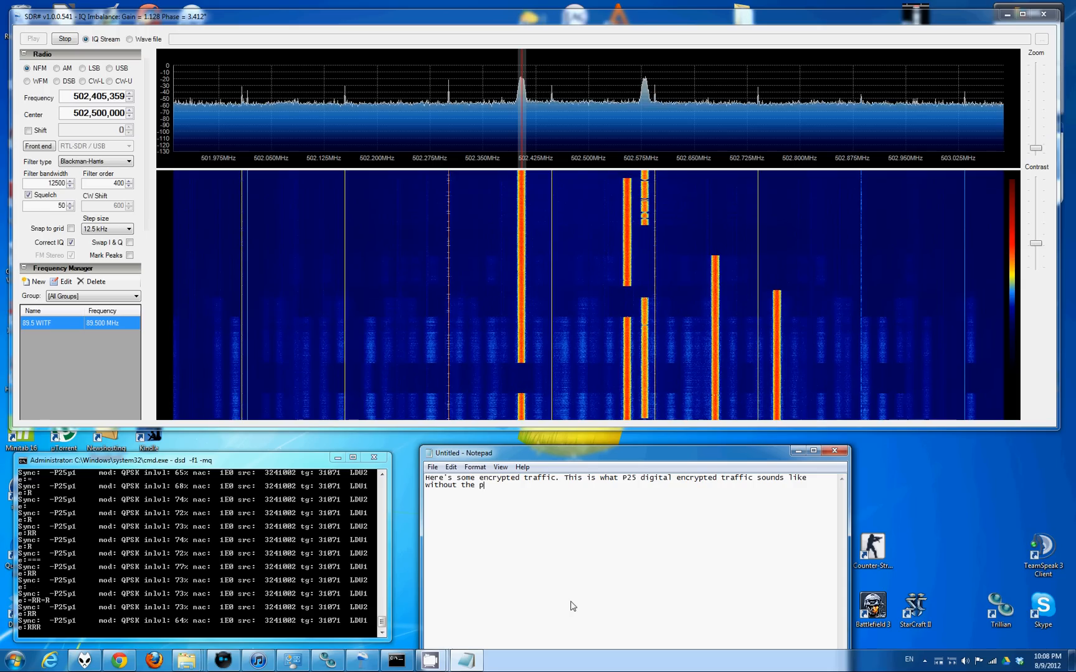
pyautogui.write('r')
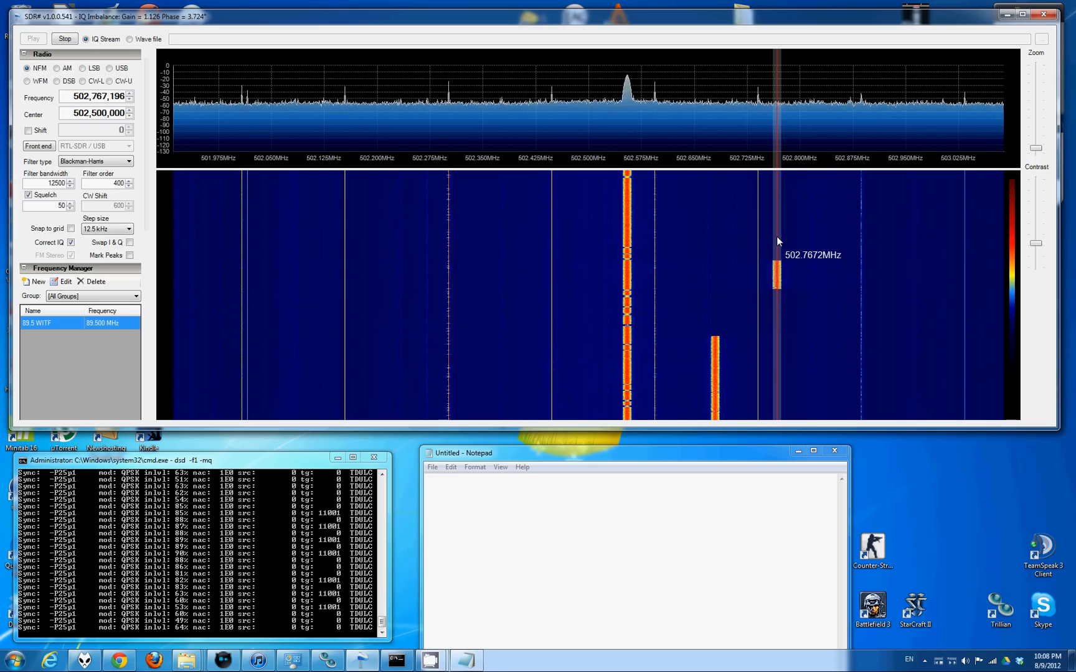
# Retune the VFO to the busy P25 channel at 502,577,936 Hz
pyautogui.click(643, 267)
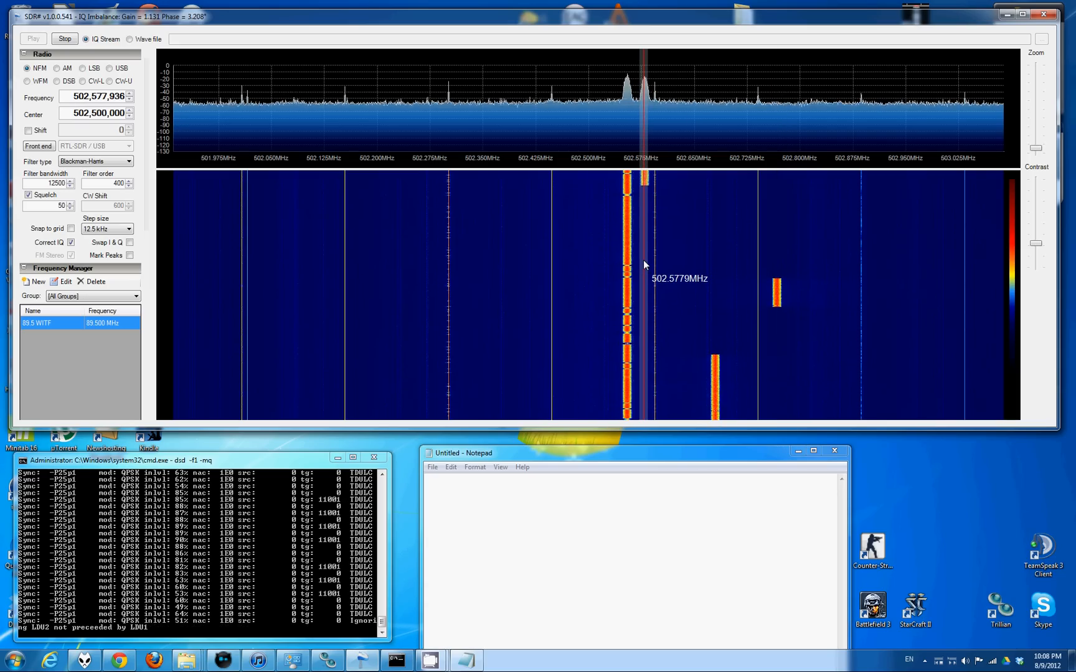